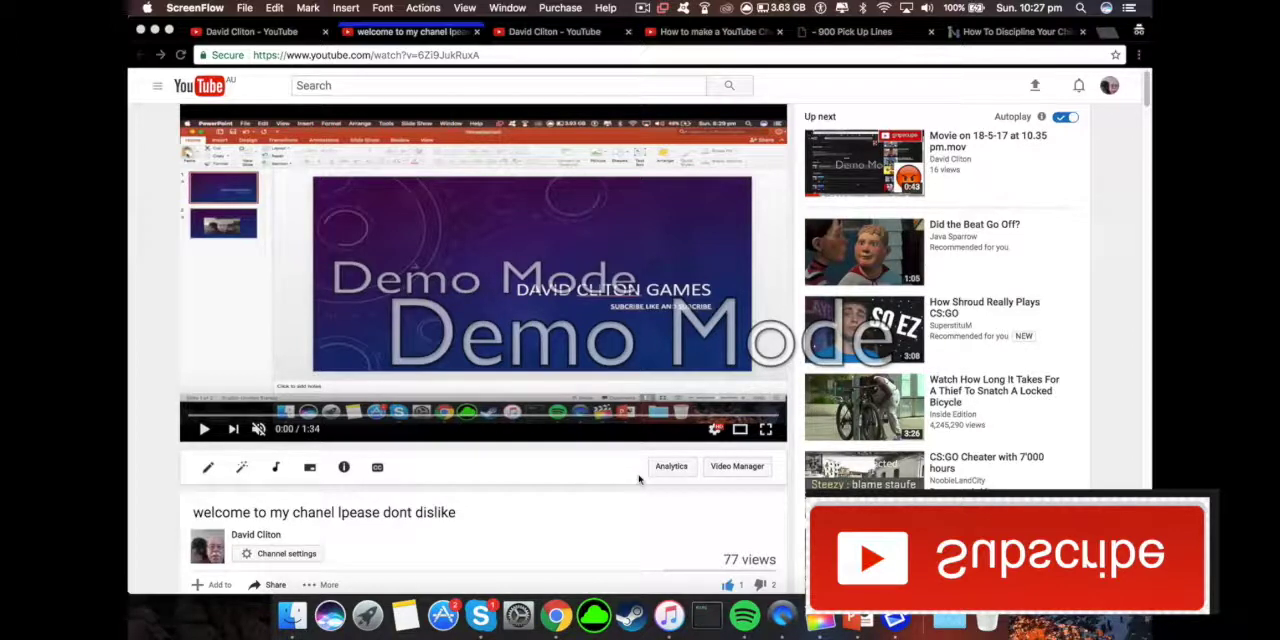
mouse_move(613, 458)
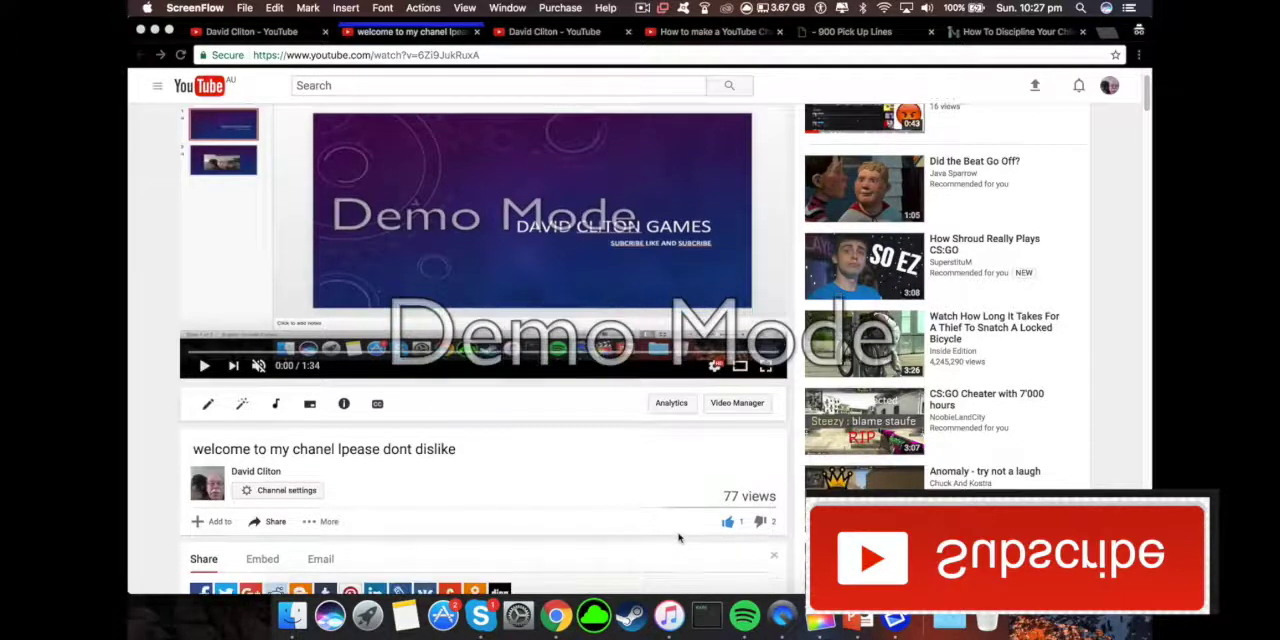
scroll("down", 3)
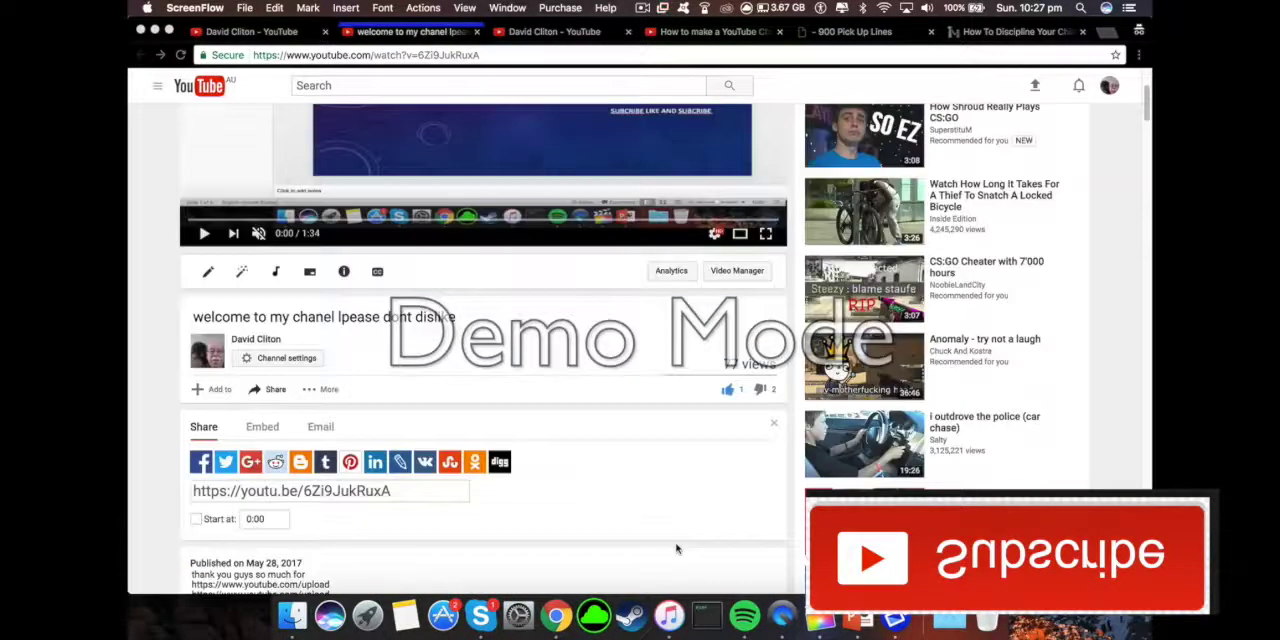
scroll("down", 3)
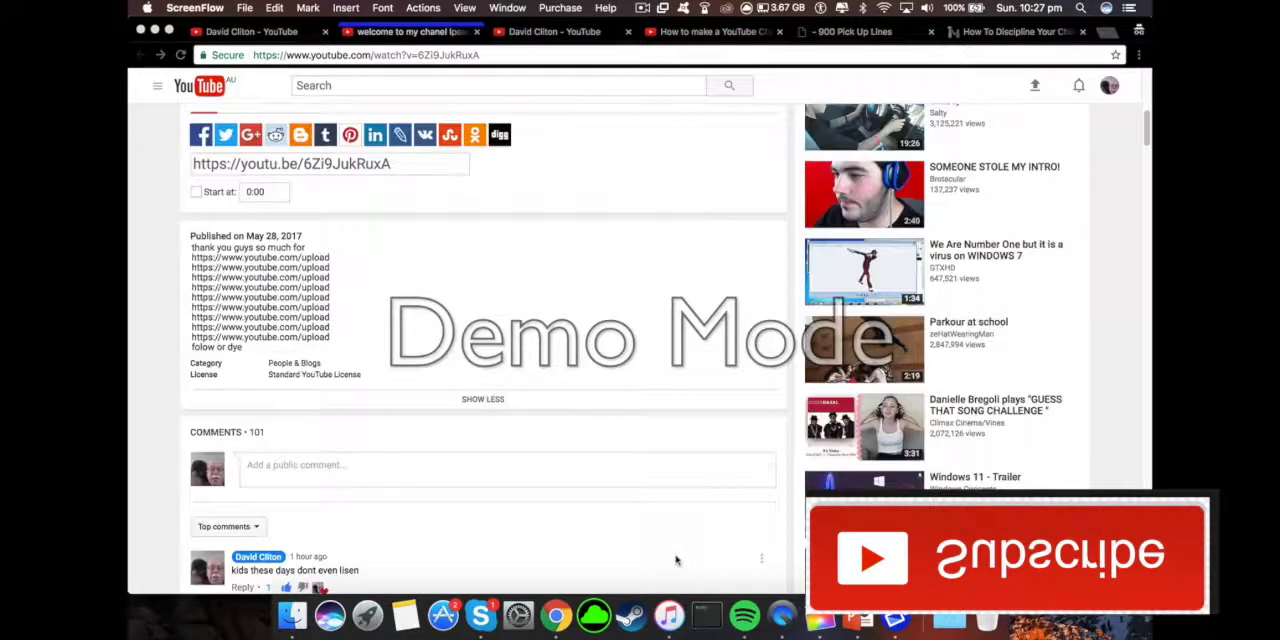
scroll("down", 3)
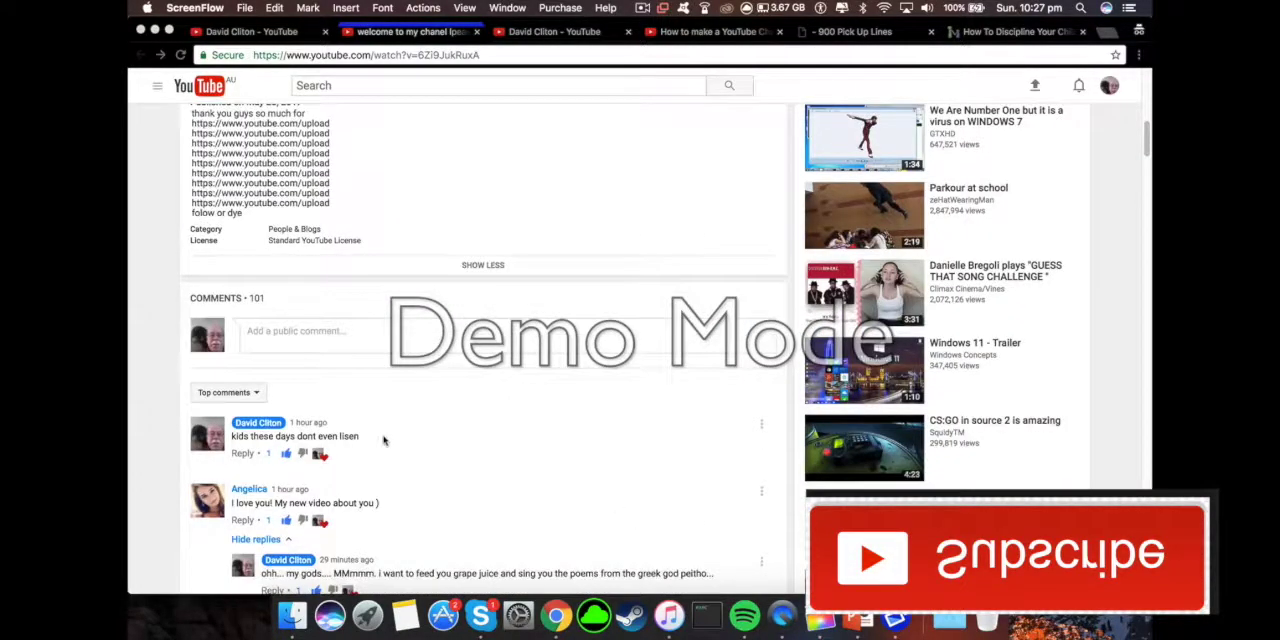
scroll("down", 3)
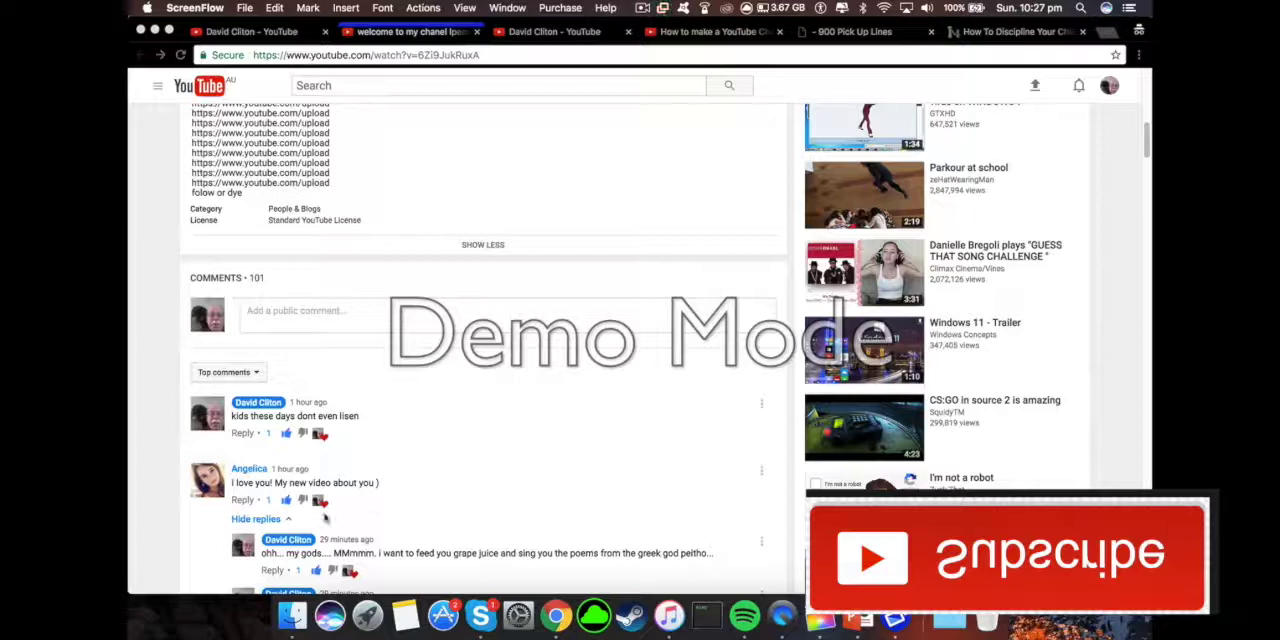
scroll("down", 3)
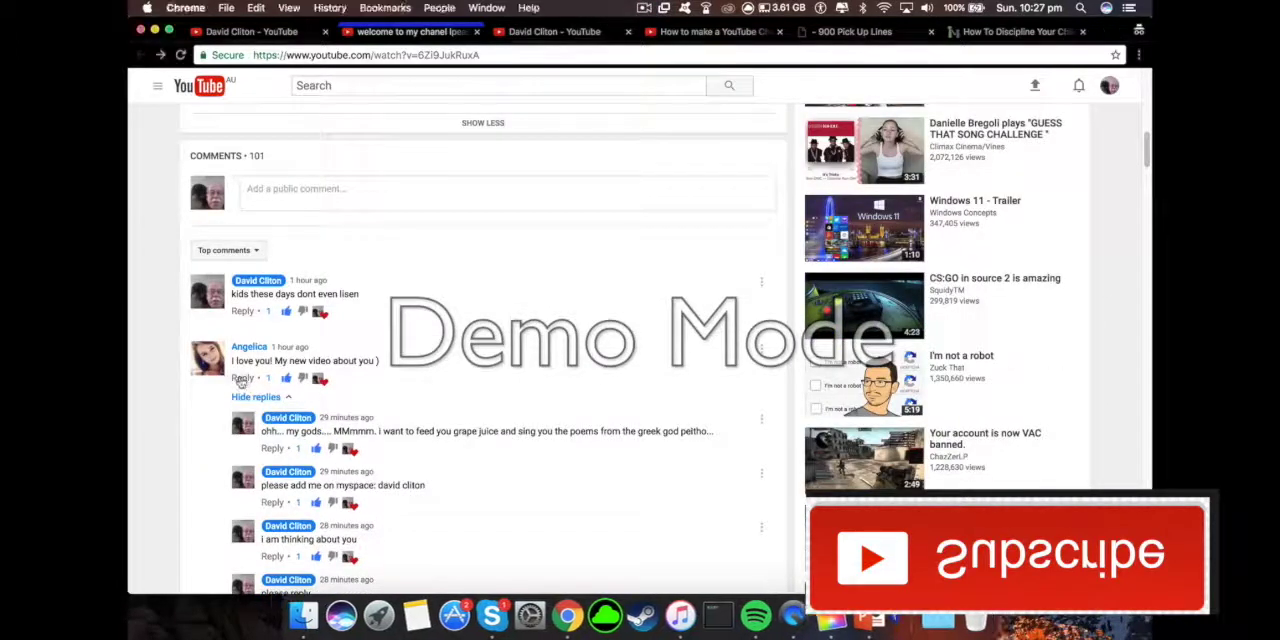
type("gond dd")
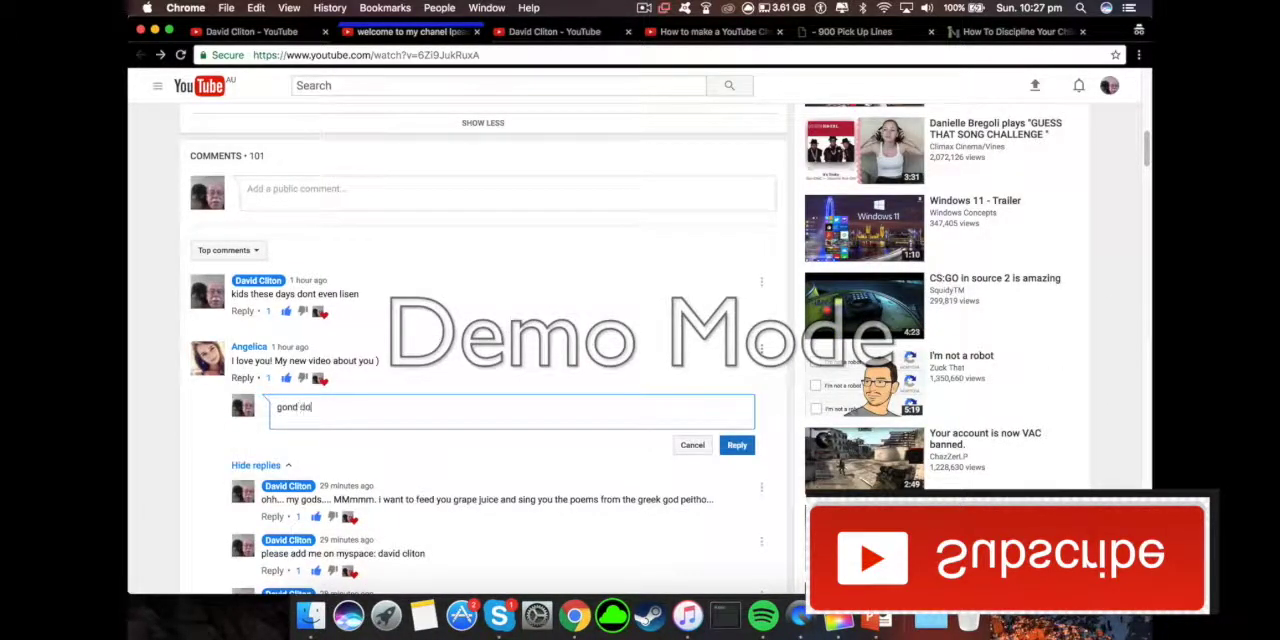
type("gold dinj")
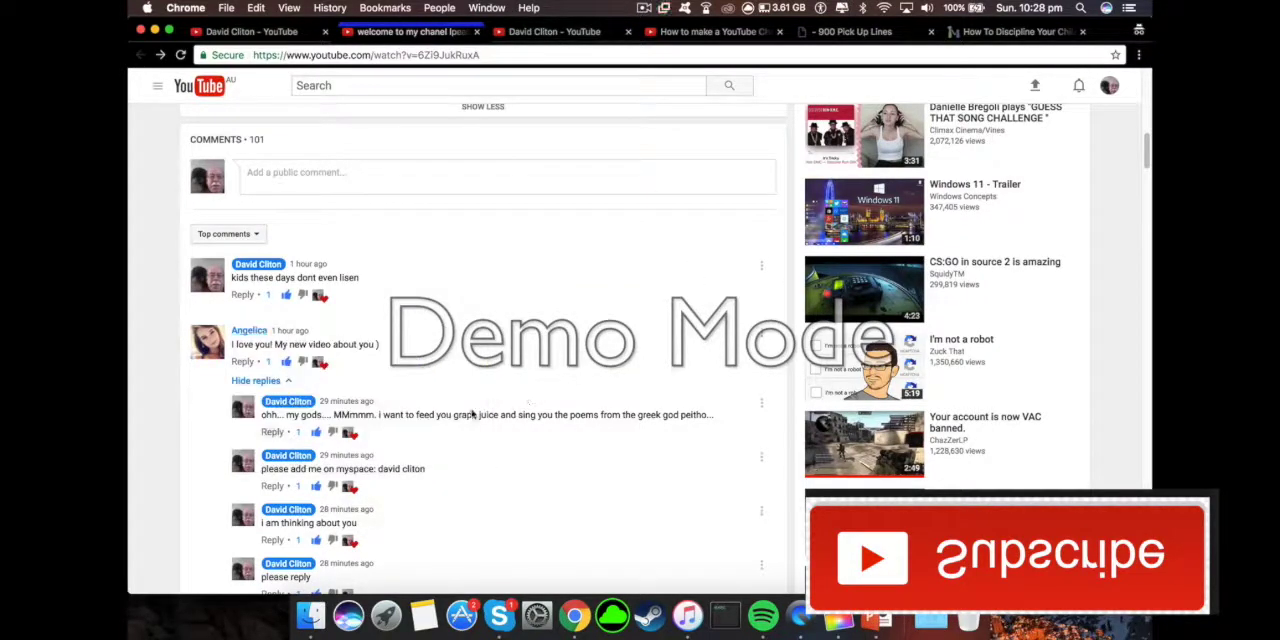
scroll("down", 3)
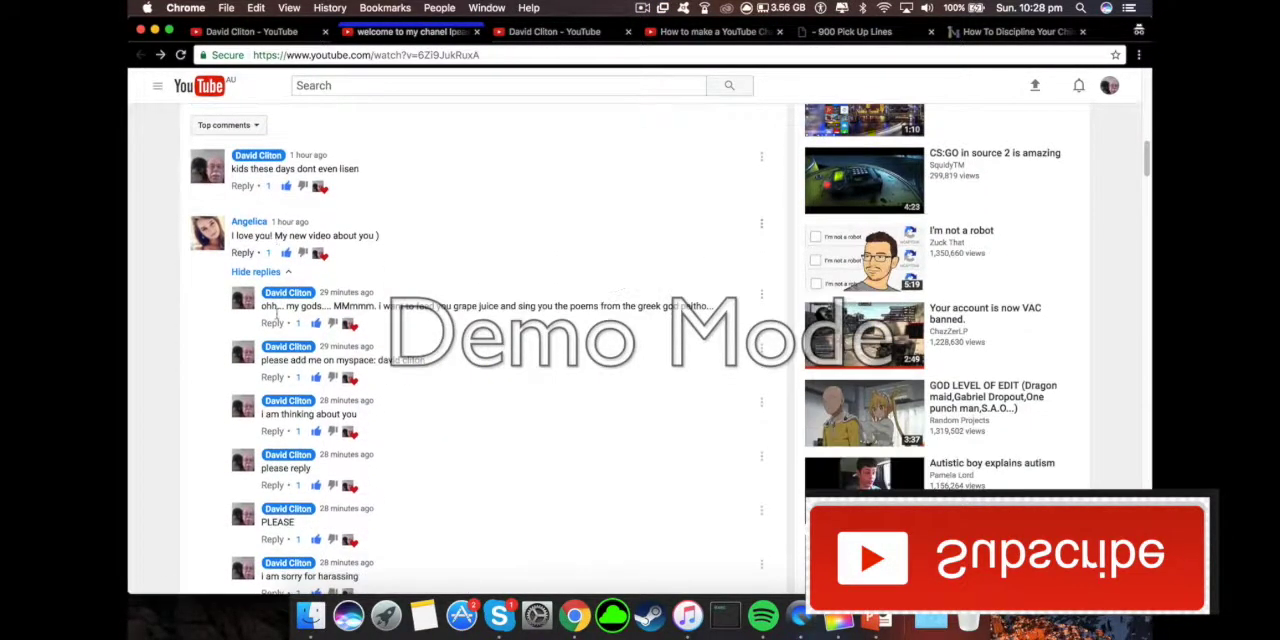
scroll("down", 3)
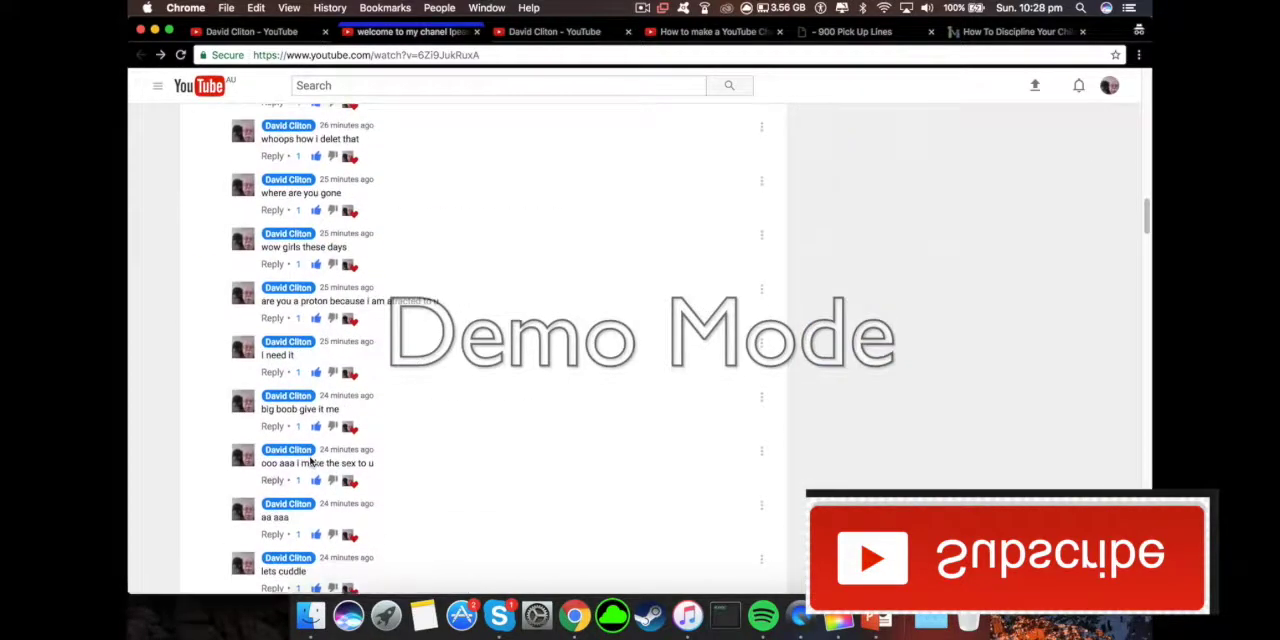
scroll("down", 3)
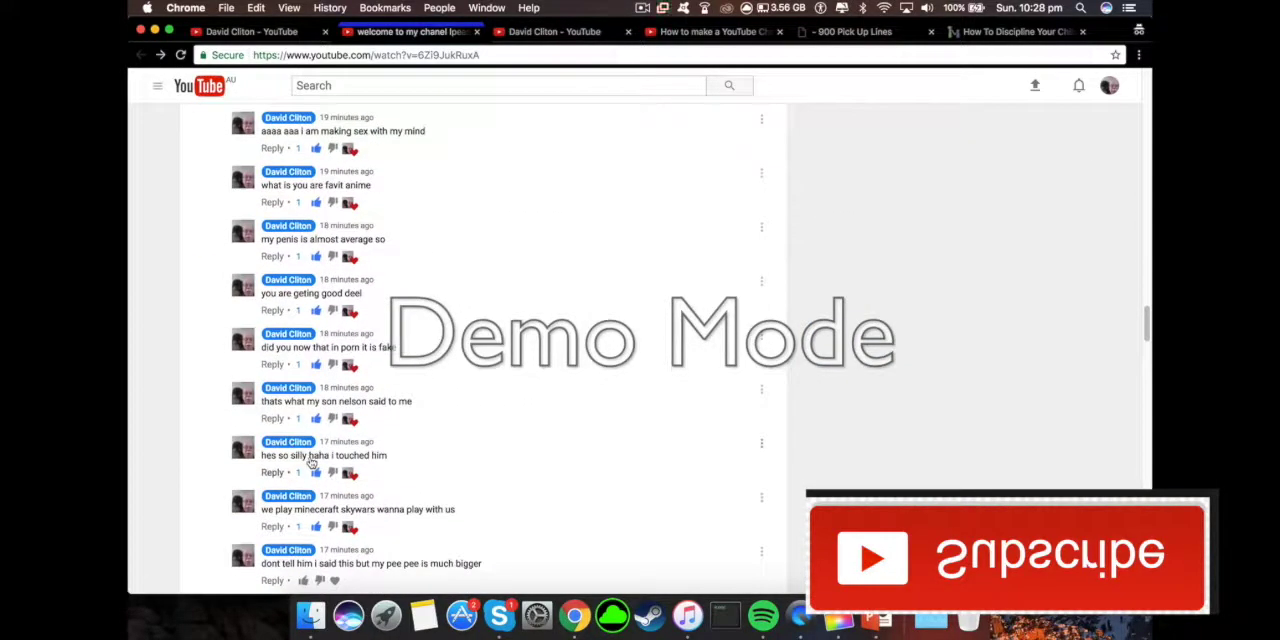
scroll("down", 3)
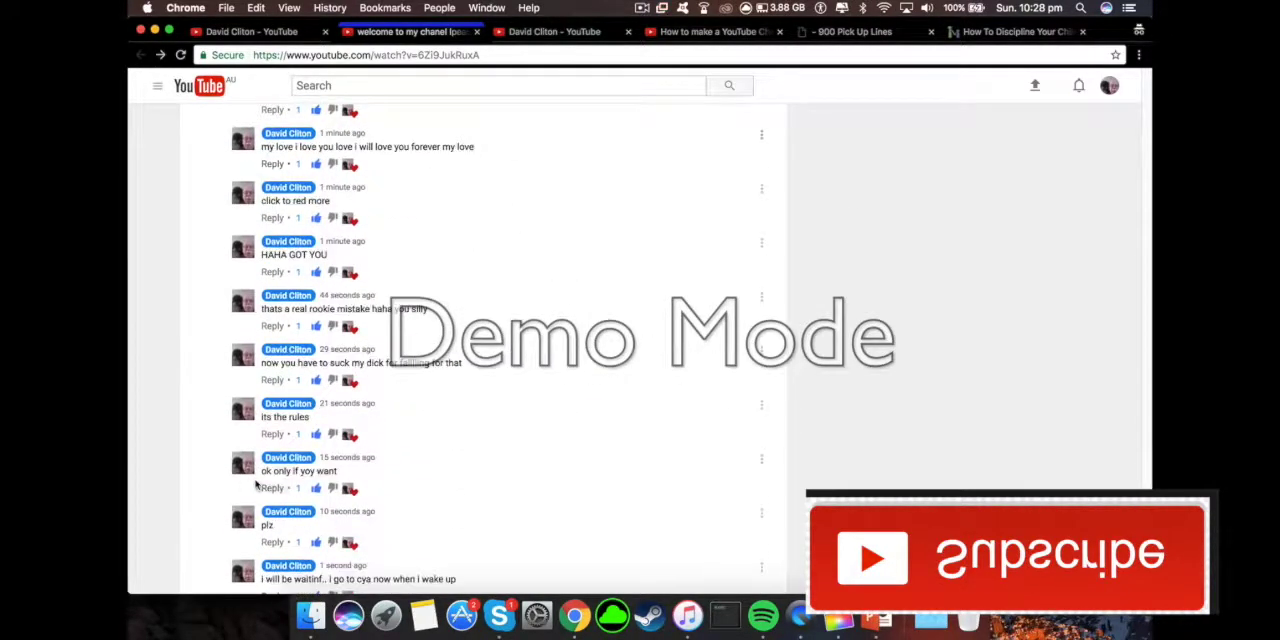
scroll("down", 3)
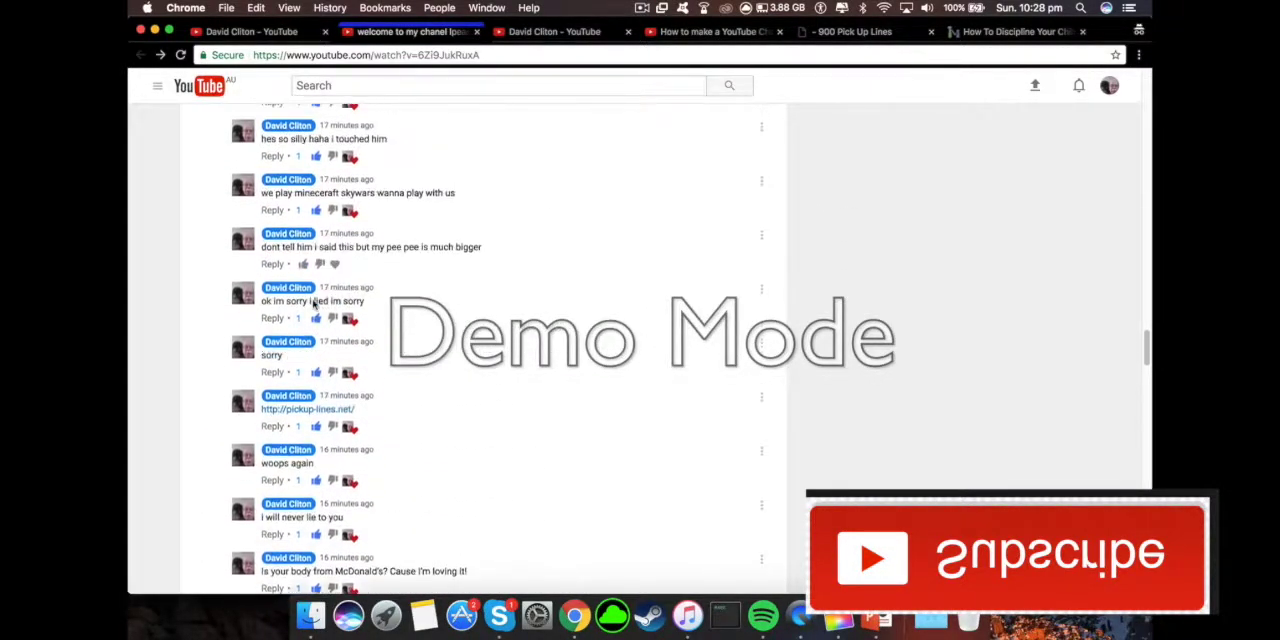
scroll("down", 3)
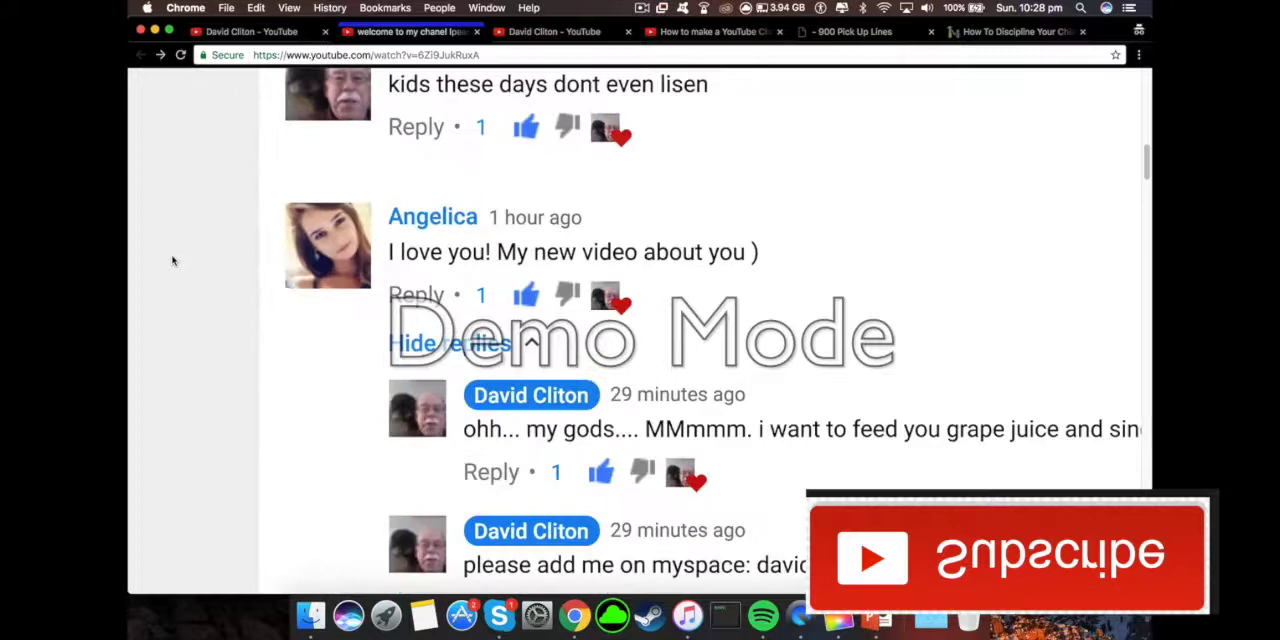
scroll("down", 3)
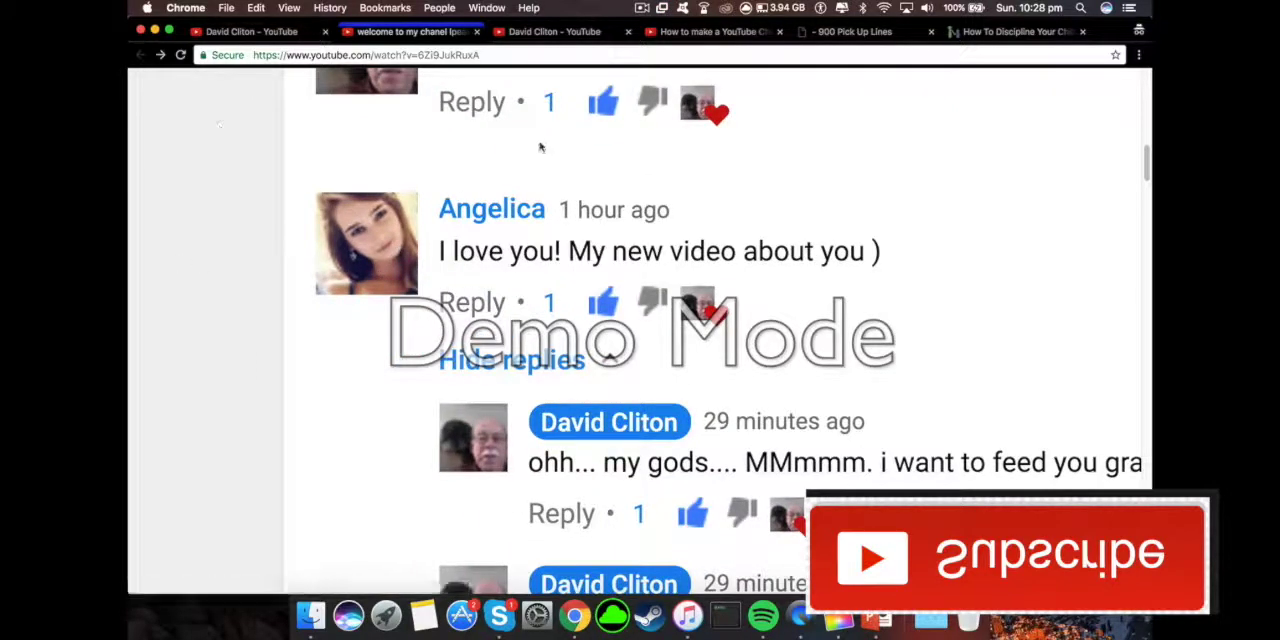